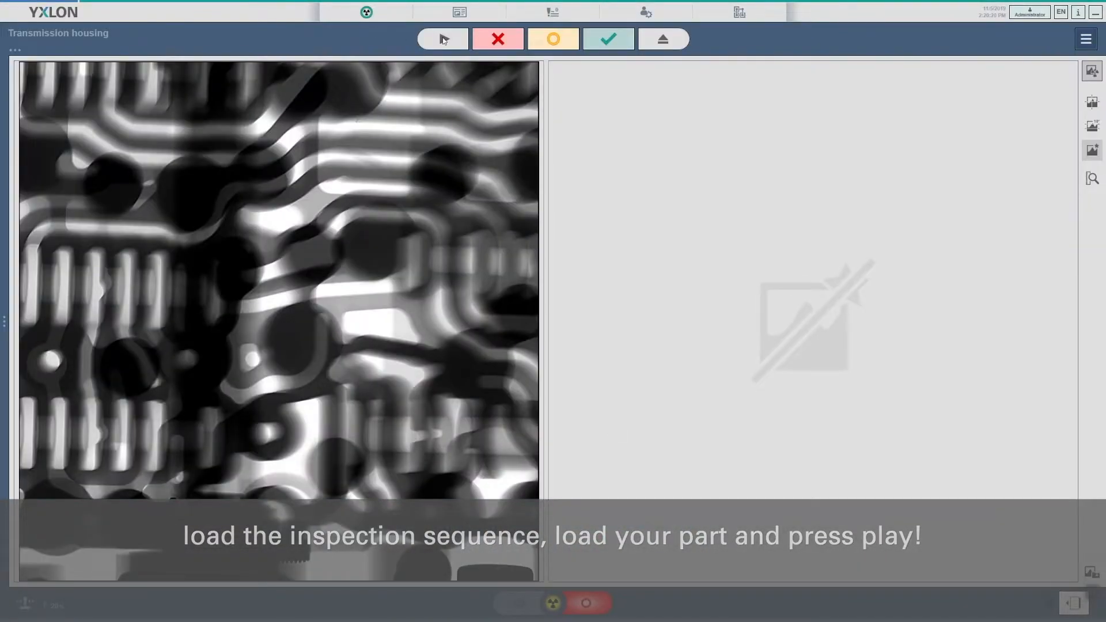
Scroll the report past Image Decision 2 to Image Decision 4's manipulator, tube and detector settings.
{"action": "left_click", "coordinate": [441, 38]}
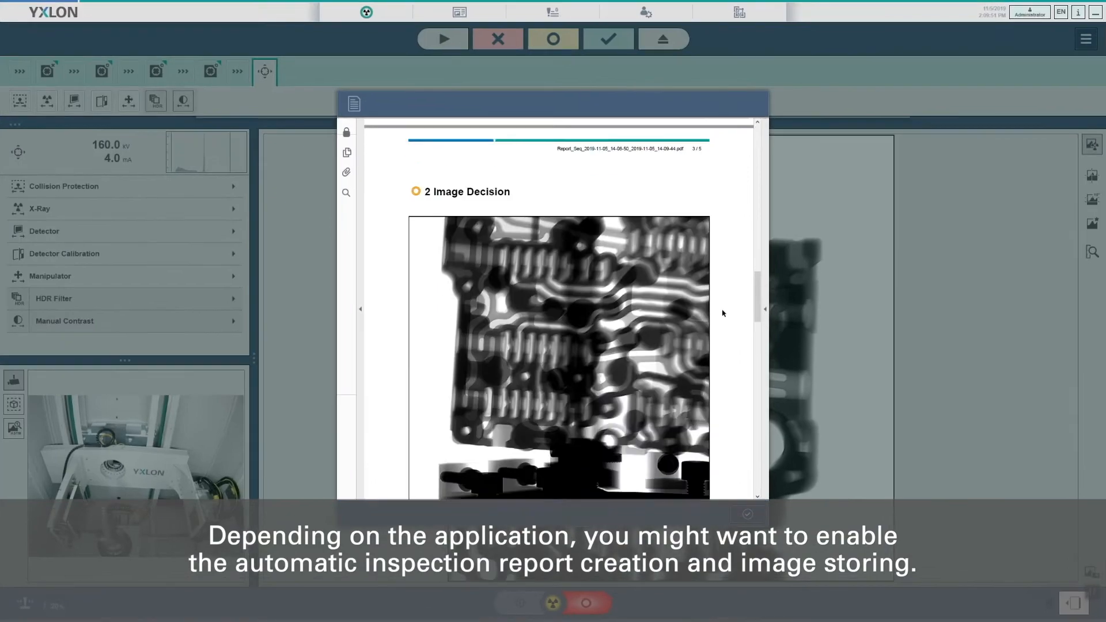
{"action": "scroll", "scroll_direction": "down", "scroll_amount": 3}
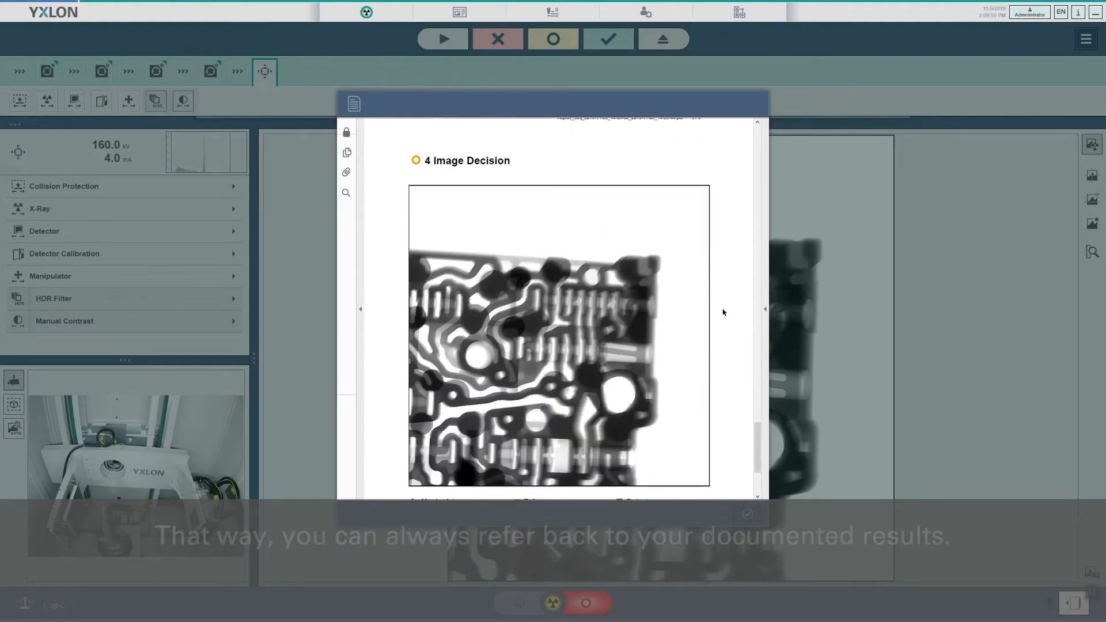
{"action": "scroll", "scroll_direction": "down", "scroll_amount": 3}
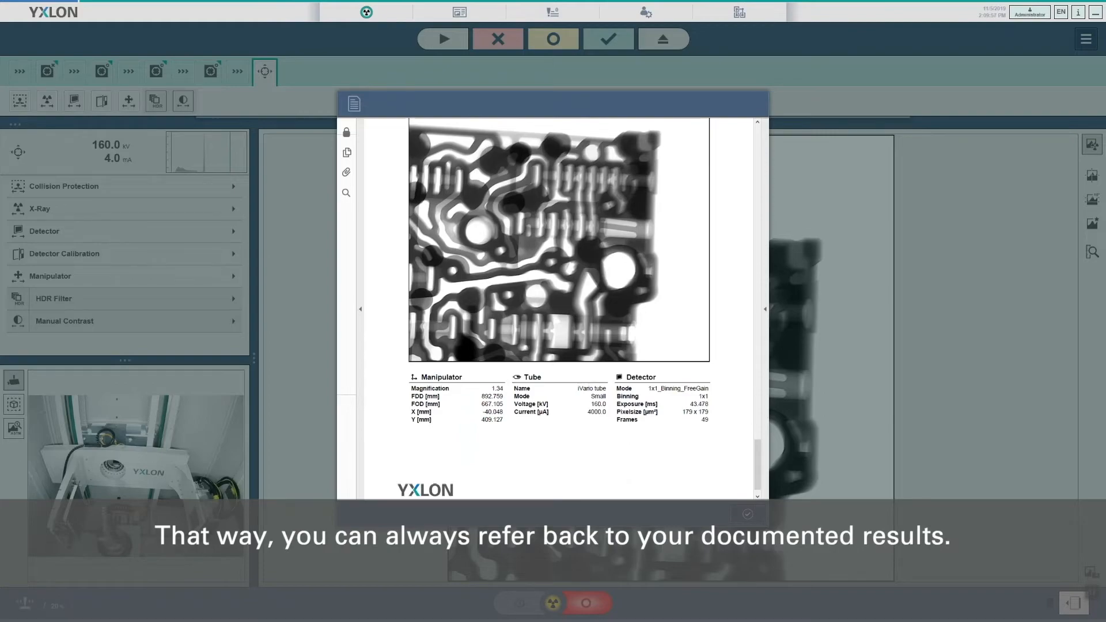